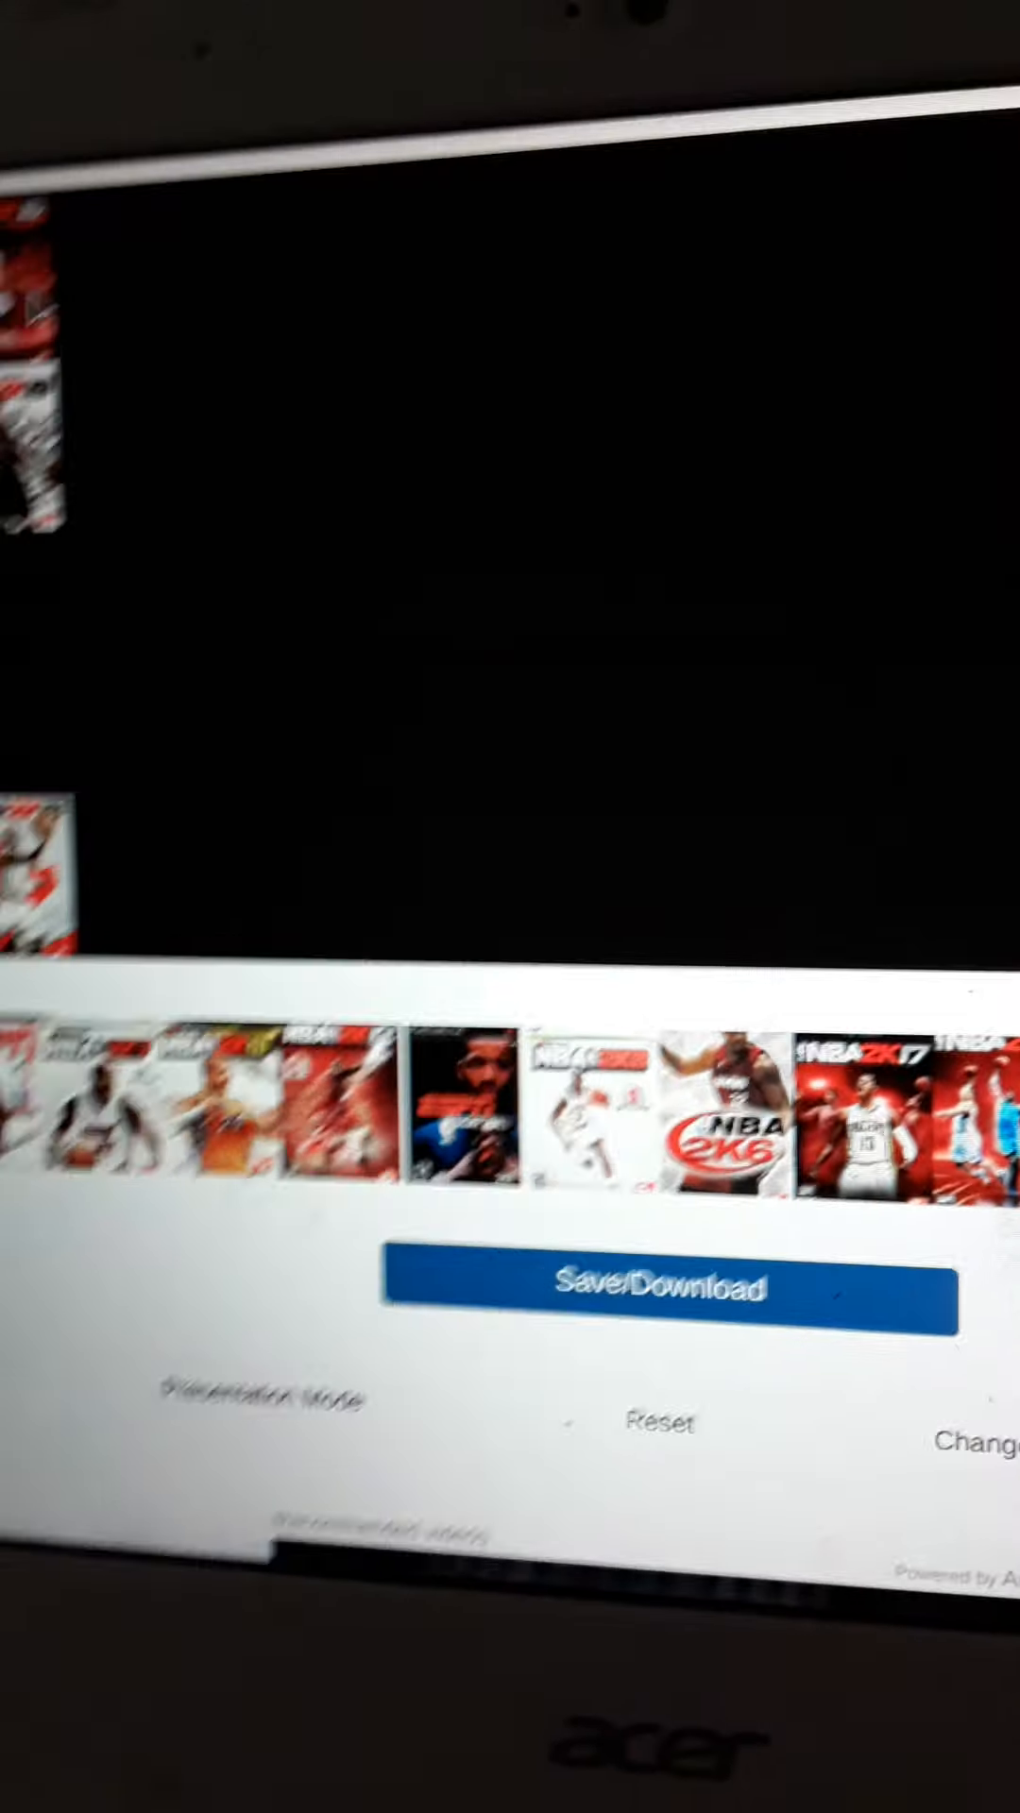
scroll("up", 3)
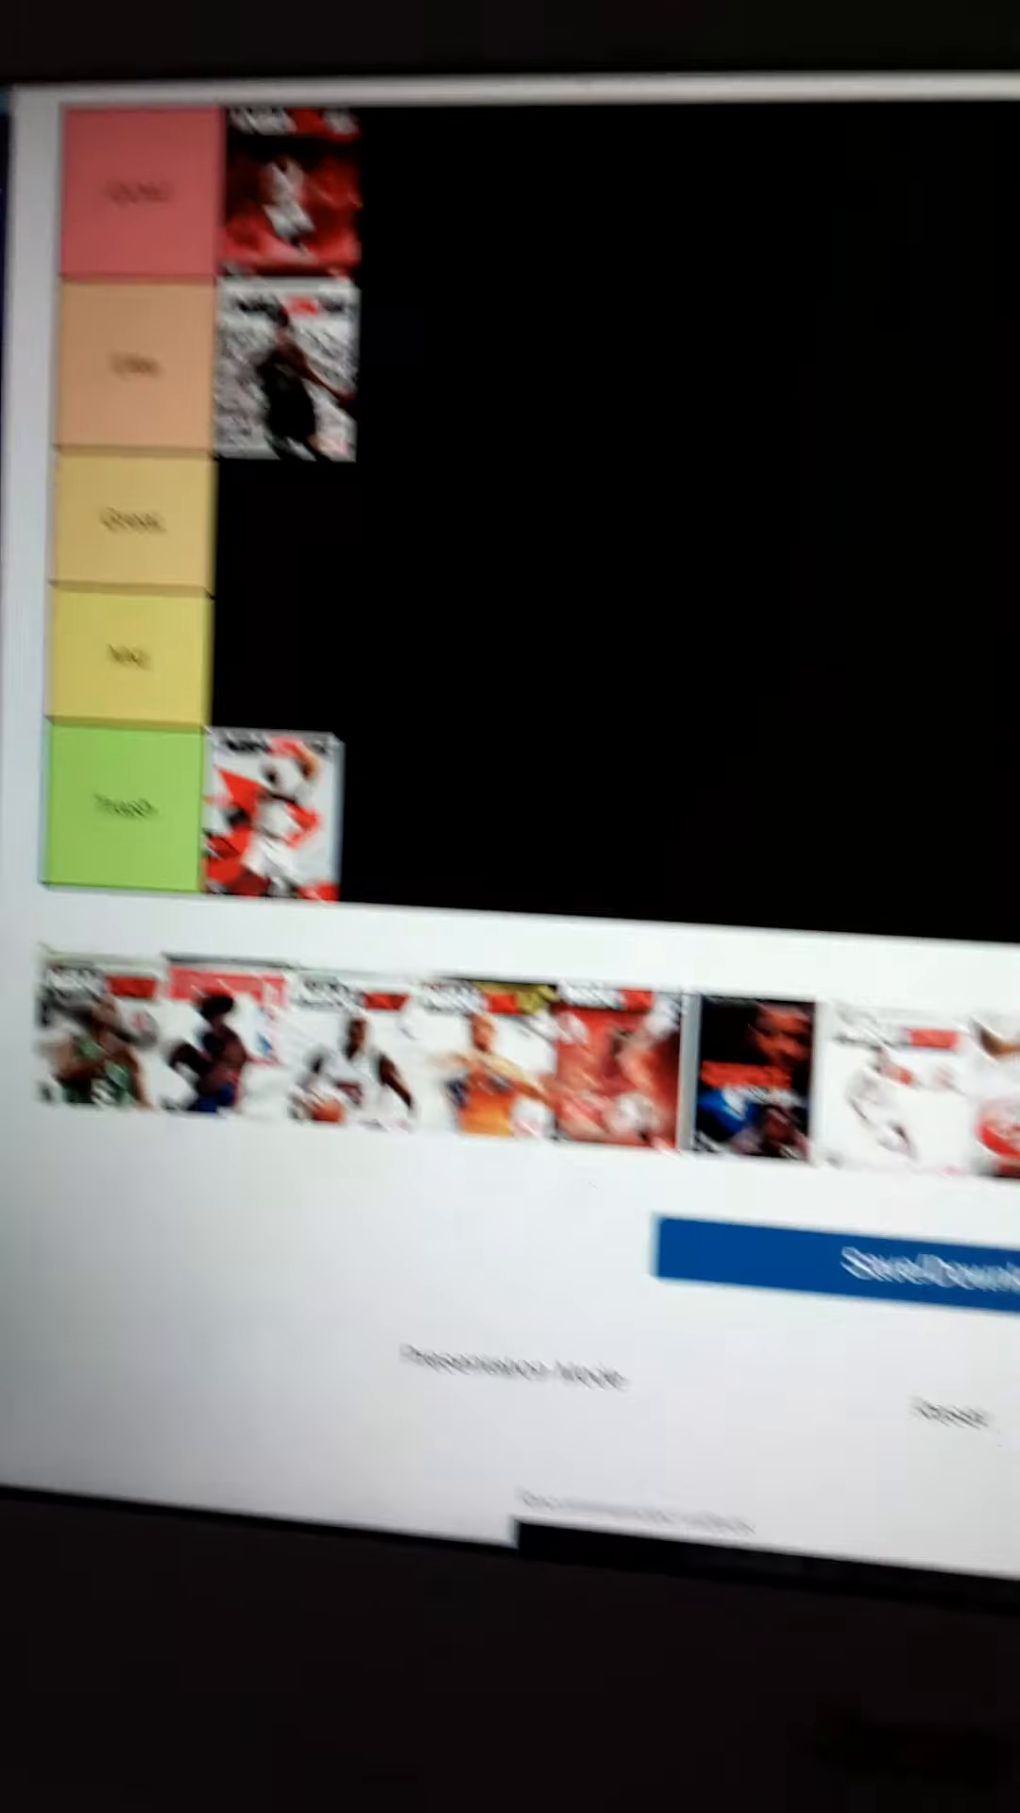
scroll("down", 3)
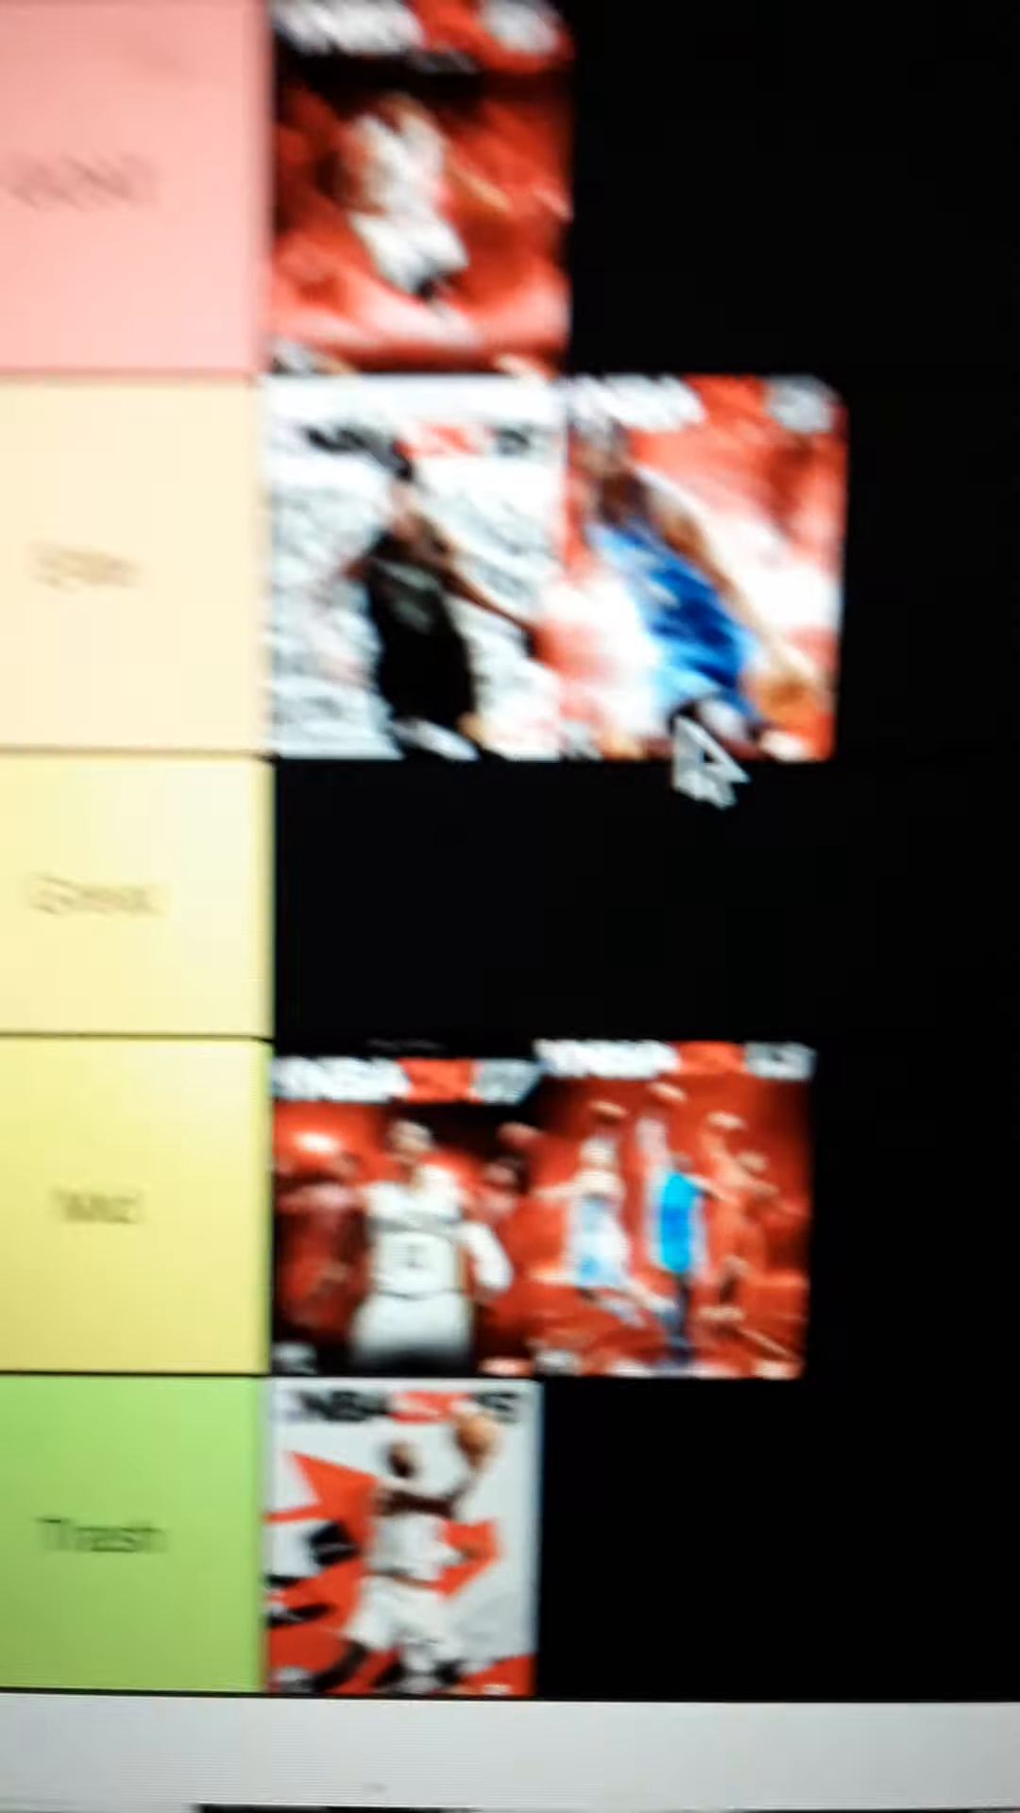
scroll("down", 3)
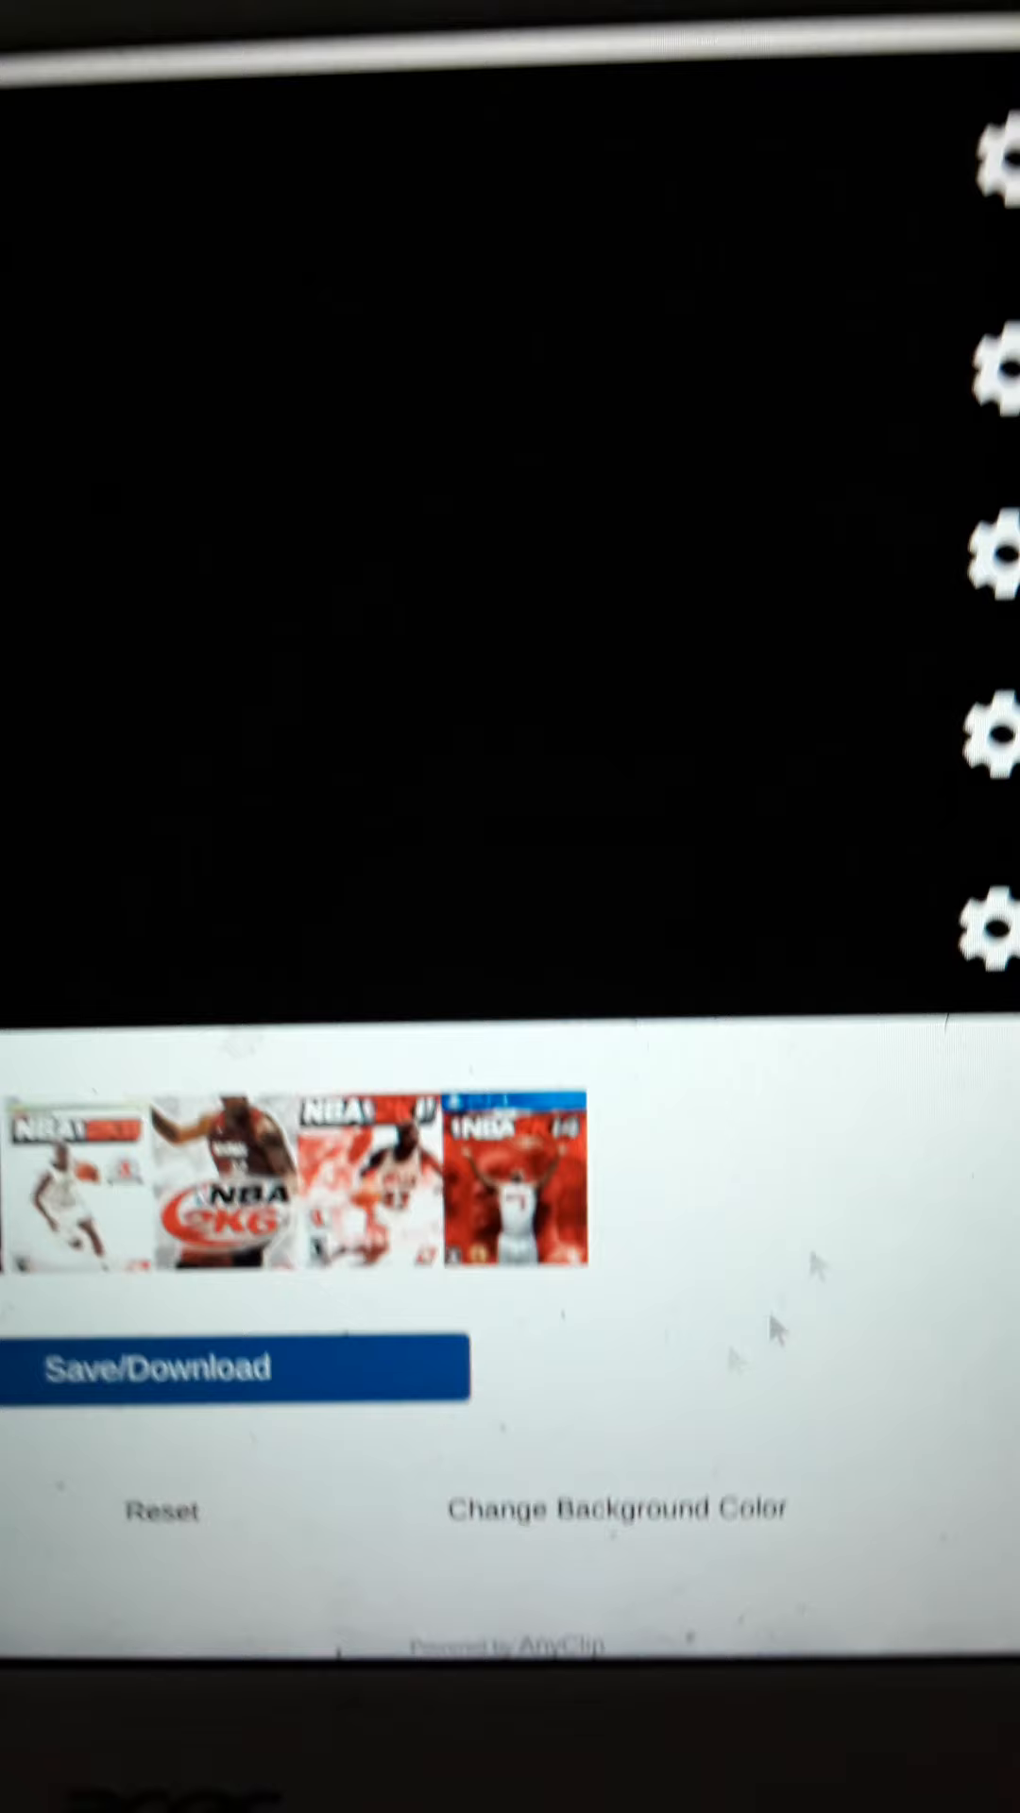